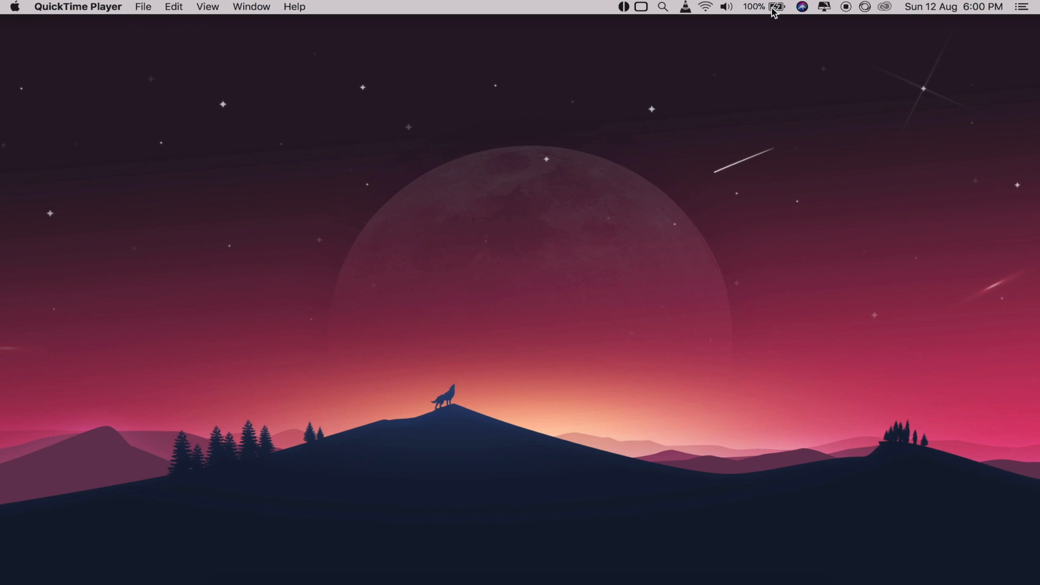
- Check the battery status from the menu bar, then bring up About This Mac
left_click(764, 7)
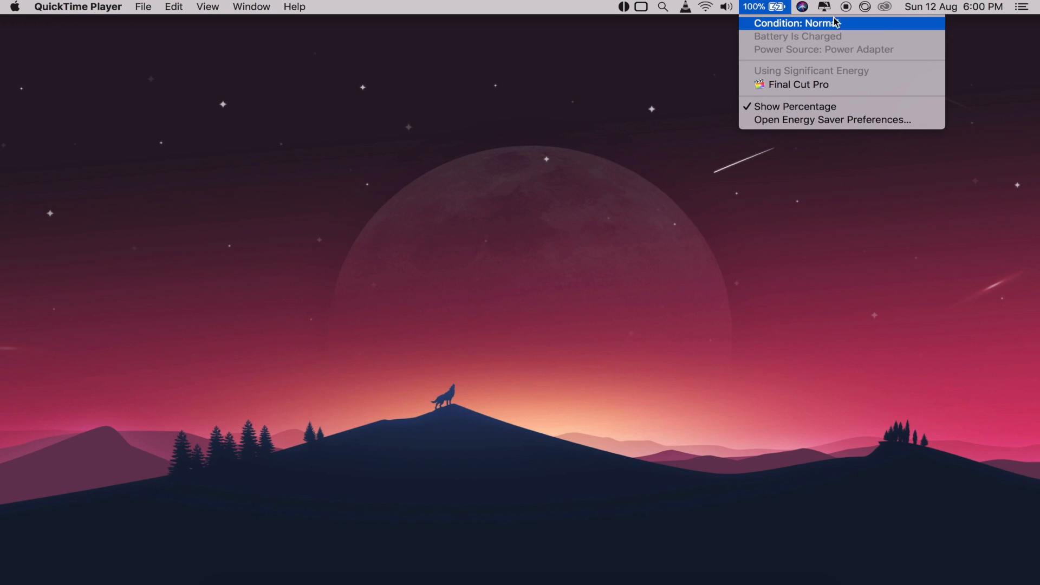
mouse_move(893, 48)
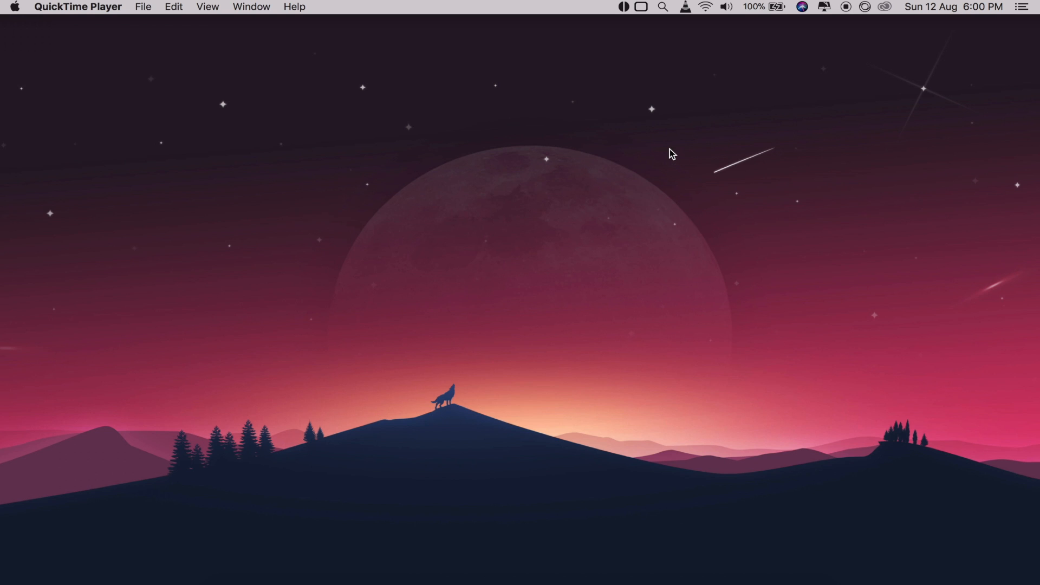
mouse_move(15, 18)
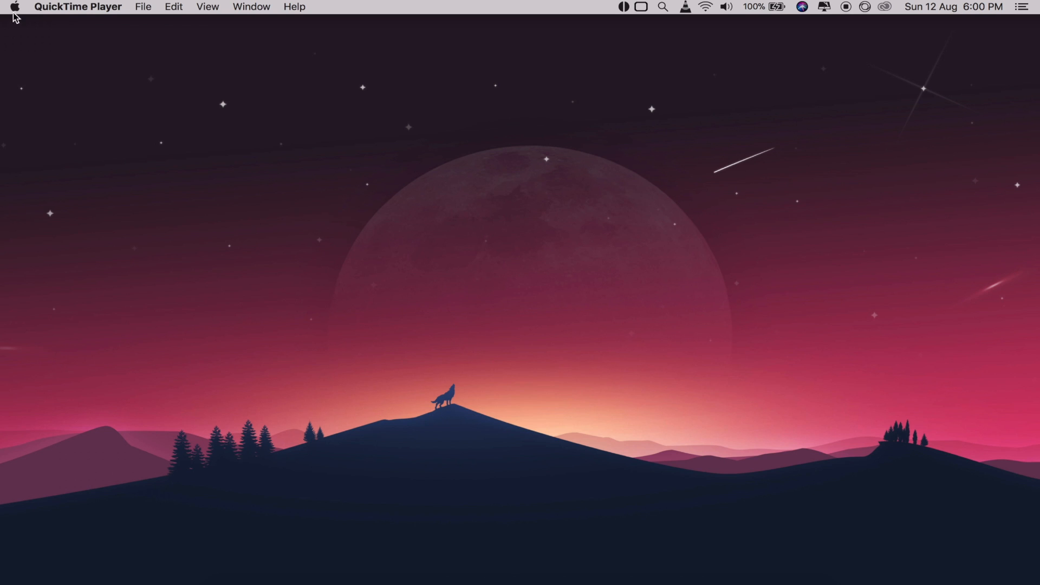
mouse_move(25, 27)
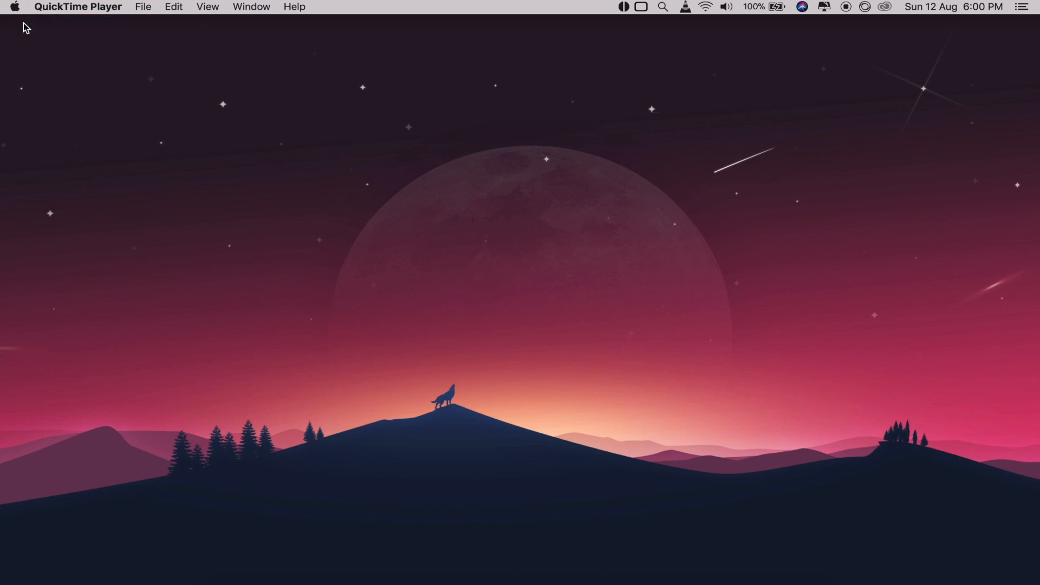
left_click(15, 7)
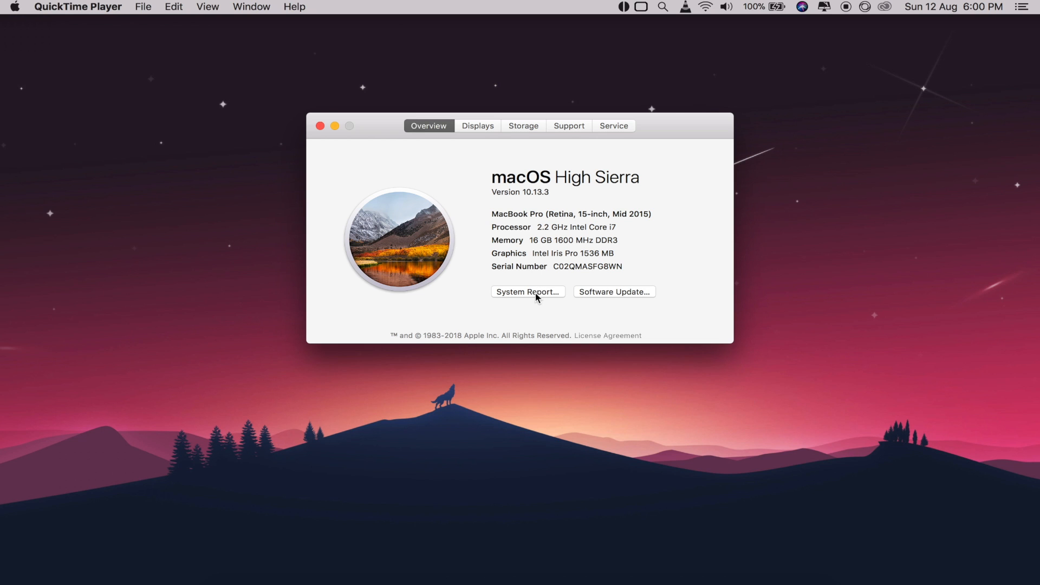
- Launch System Report from the About window to view the MacBook Pro hardware report
left_click(527, 292)
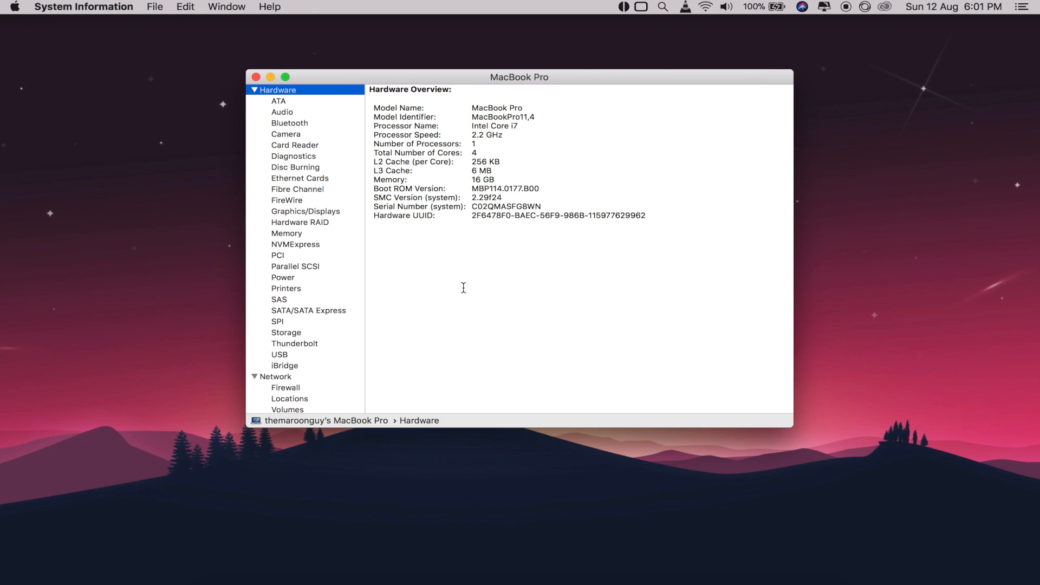
left_click(283, 278)
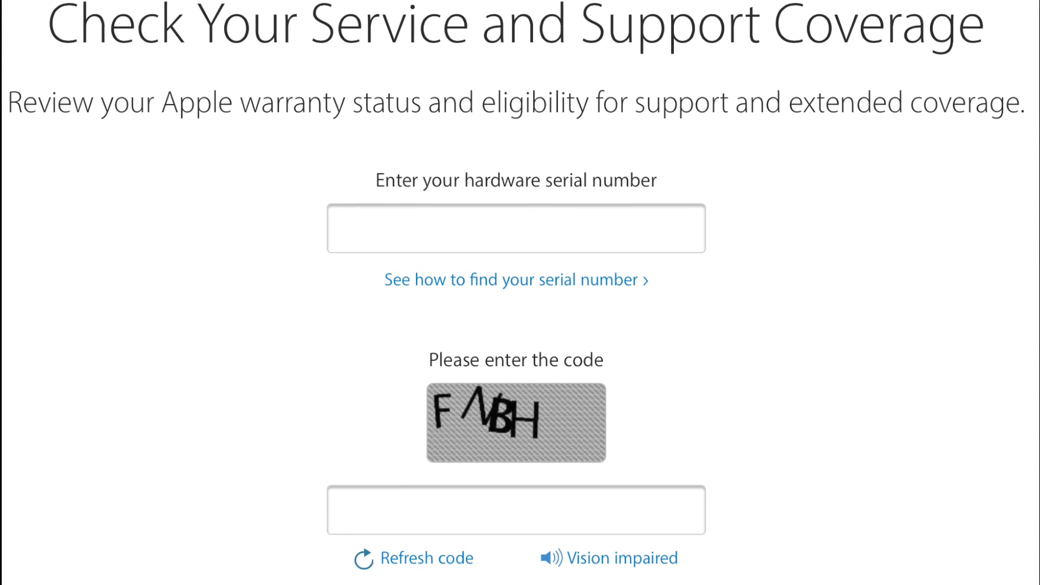
- Scroll the Check Coverage page down to the serial number field and Continue button
scroll("down", 3)
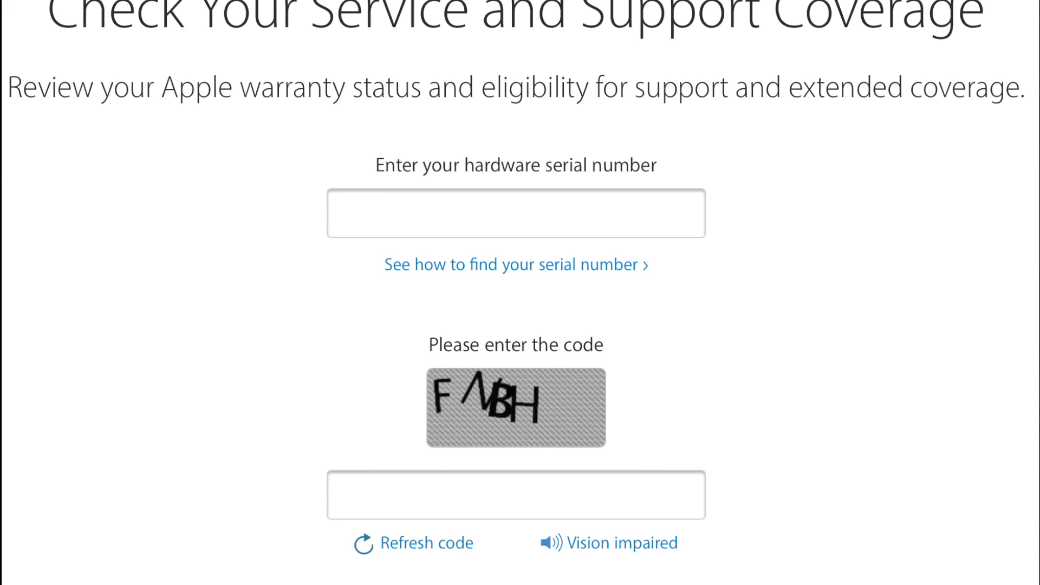
scroll("down", 3)
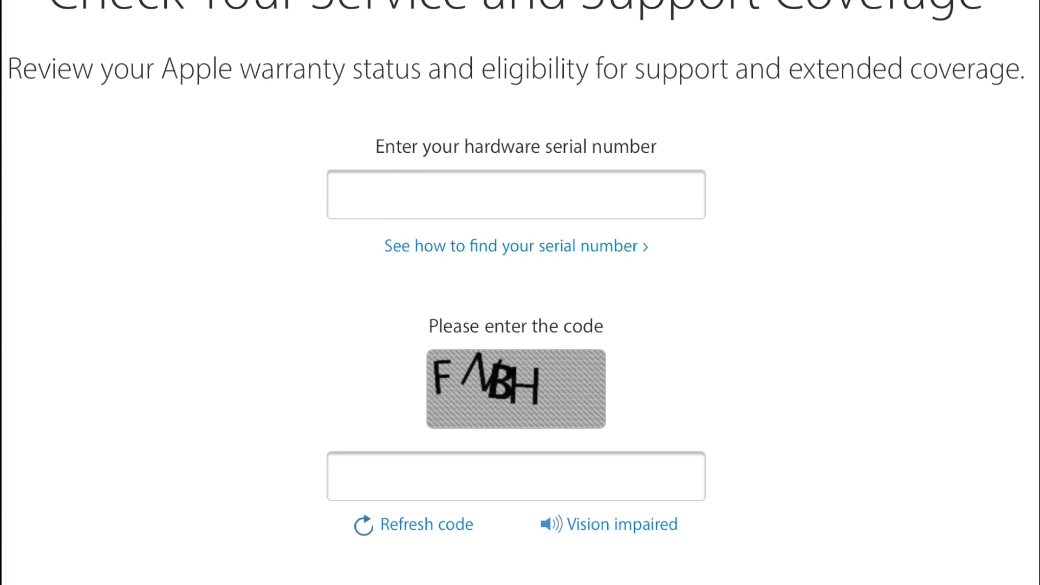
scroll("down", 3)
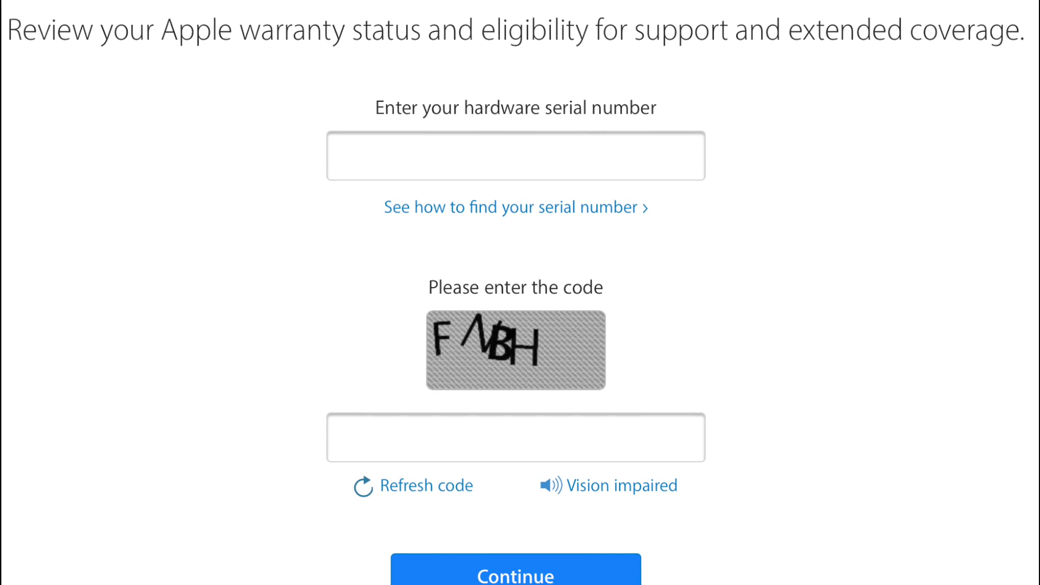
scroll("down", 3)
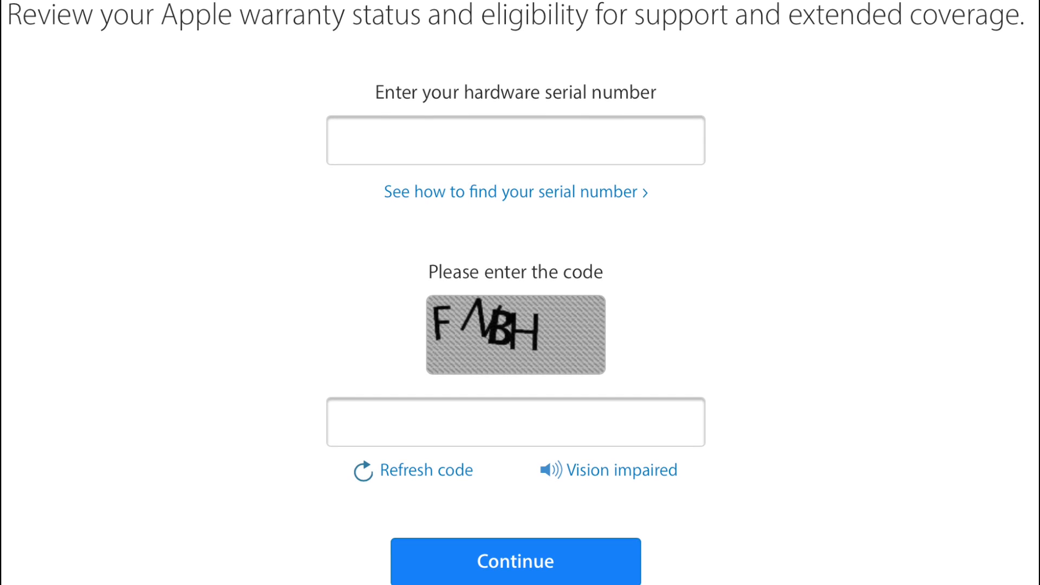